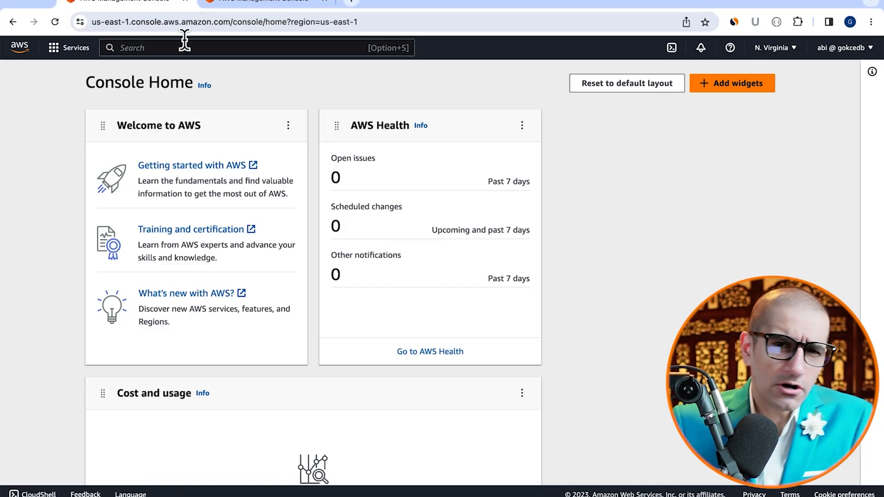
Search the console for 'lambda' and open the Lambda service.
text(lambda)
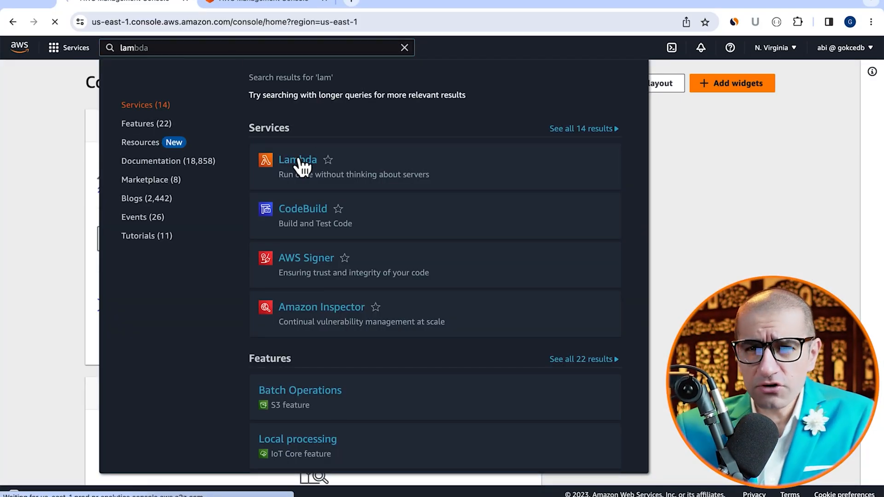
click(297, 160)
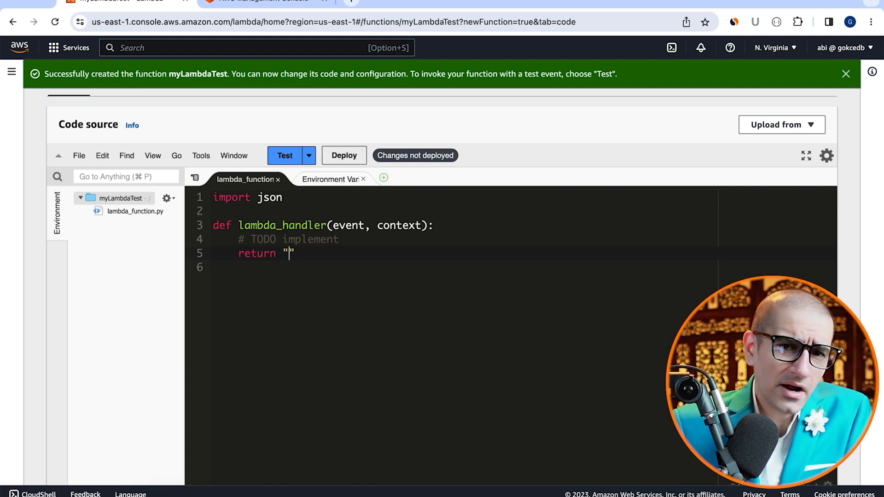
Change the myLambdaTest handler to return "Version 1", deploy, and run a test.
text(Version 1)
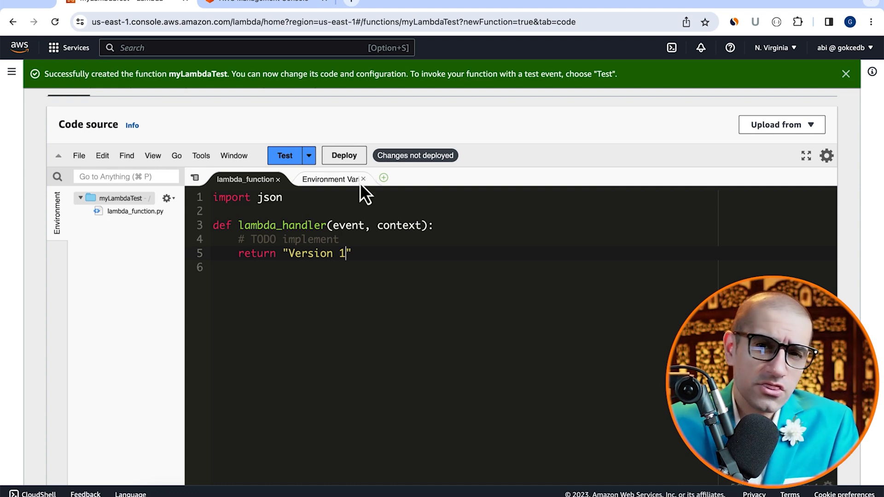
click(344, 156)
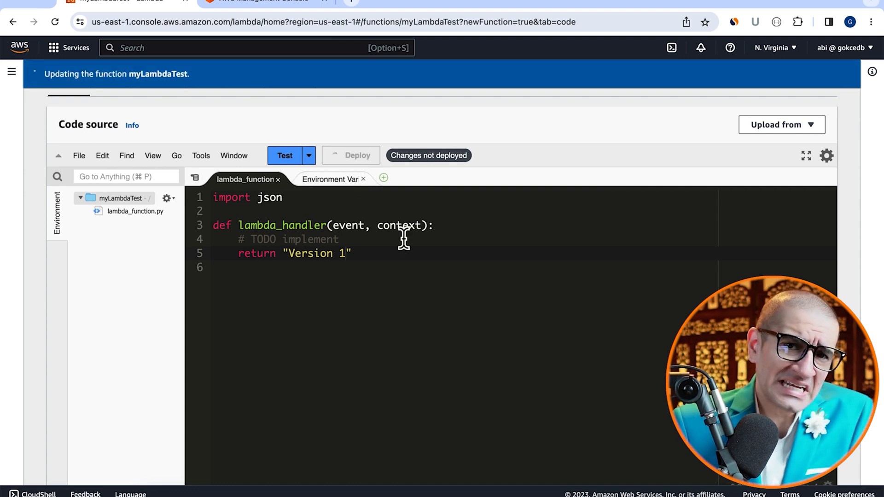
click(308, 156)
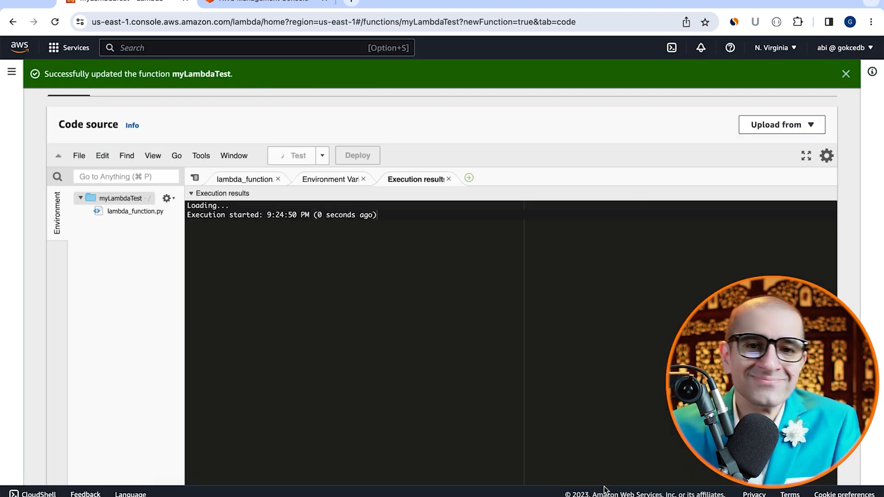
click(287, 156)
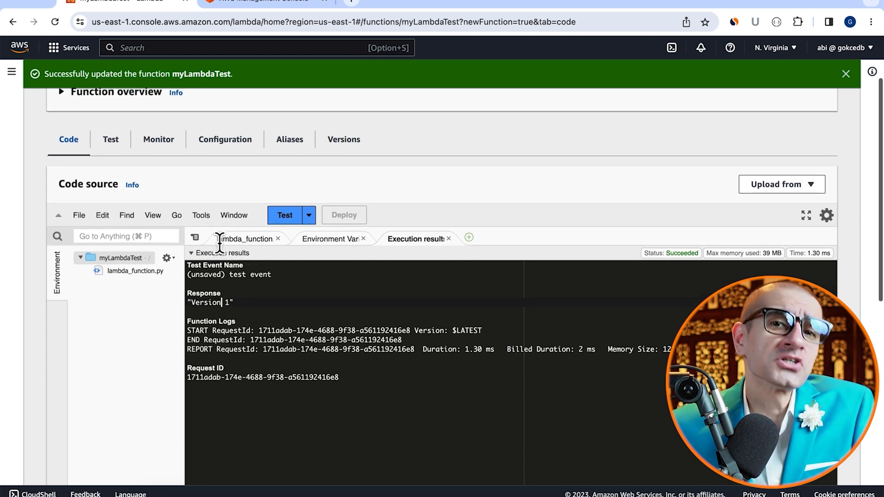
Publish version 1 with description 'v1' and return to the myLambdaTest page.
click(343, 139)
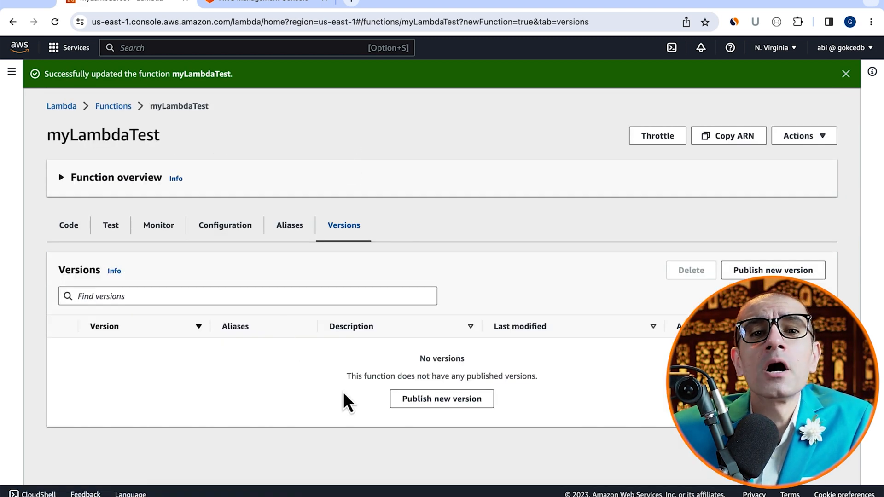
click(441, 399)
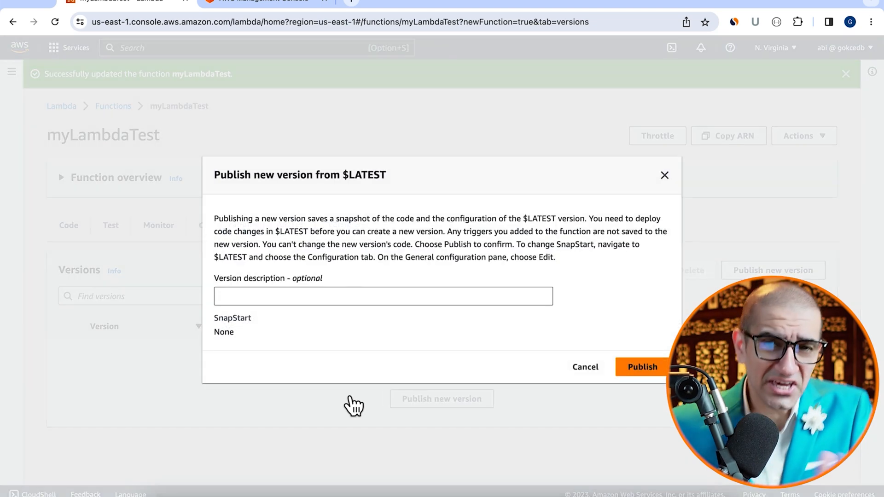
text(v1)
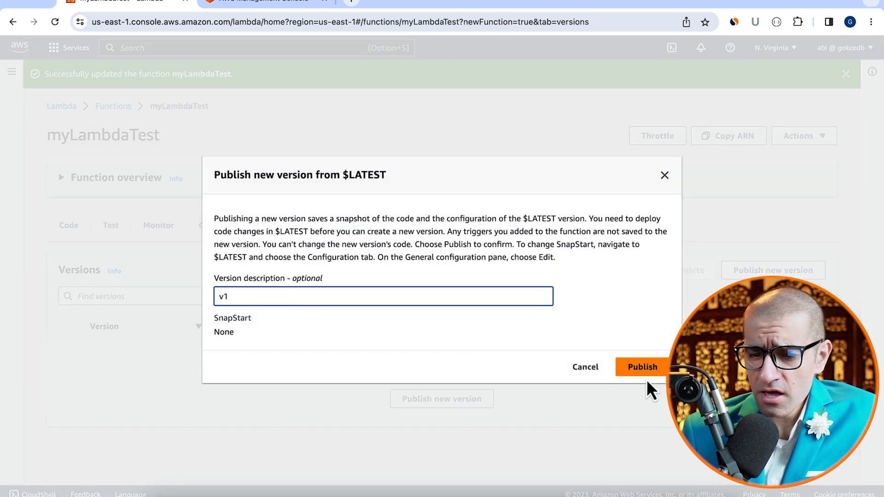
click(641, 367)
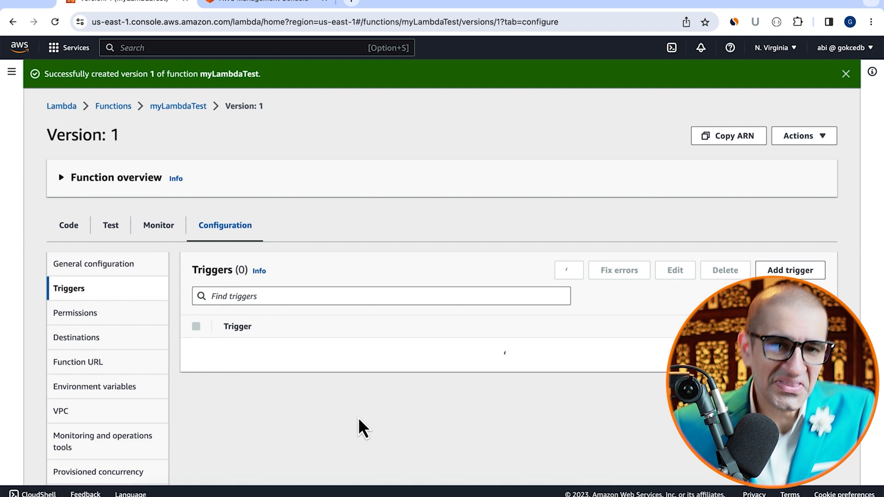
click(569, 270)
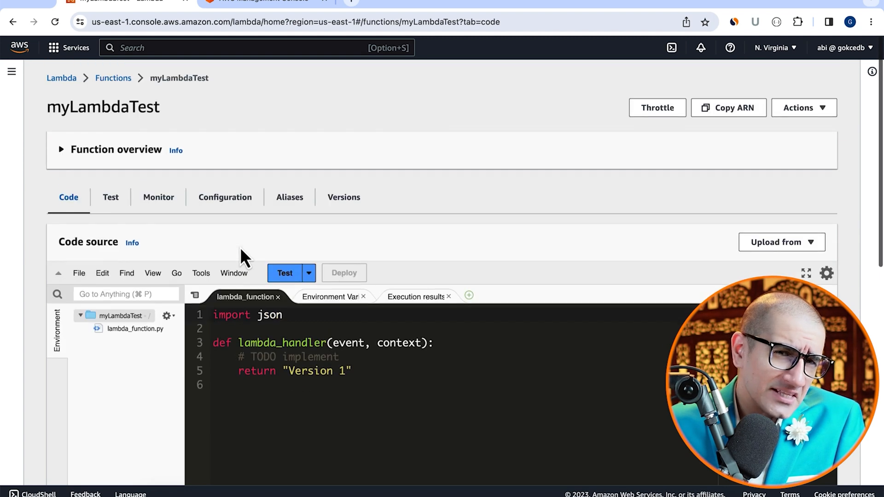
Test the "Version 2" code with a test event named 'test', then view versions.
scroll(down, 3)
text(2)
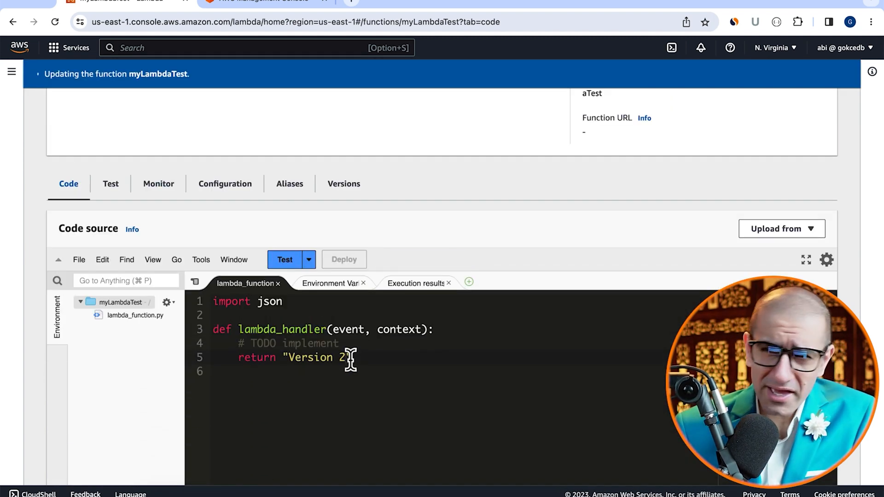
click(308, 260)
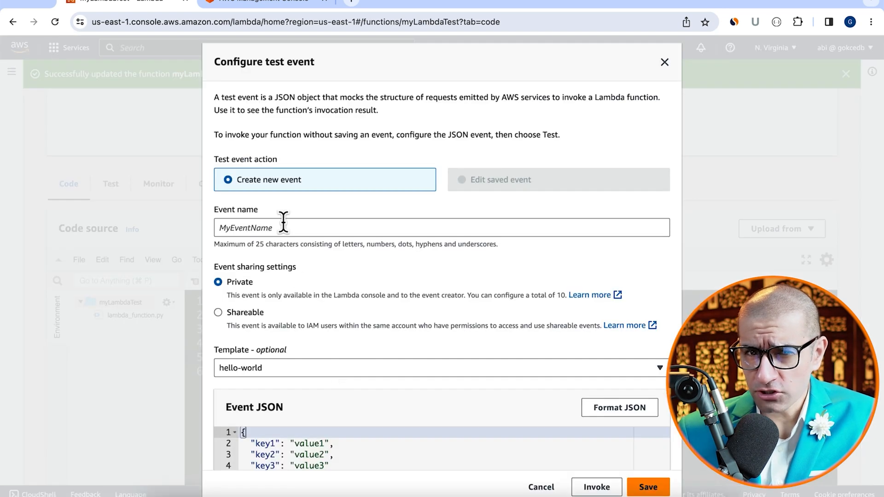
text(test)
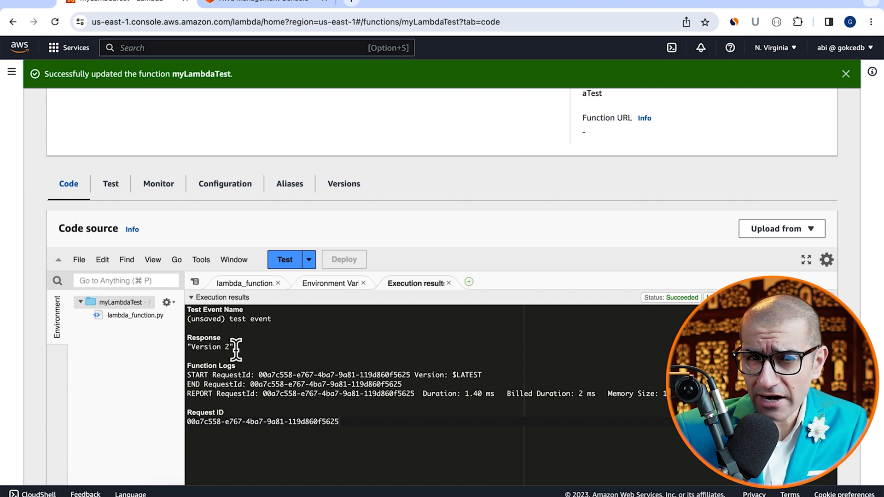
click(344, 183)
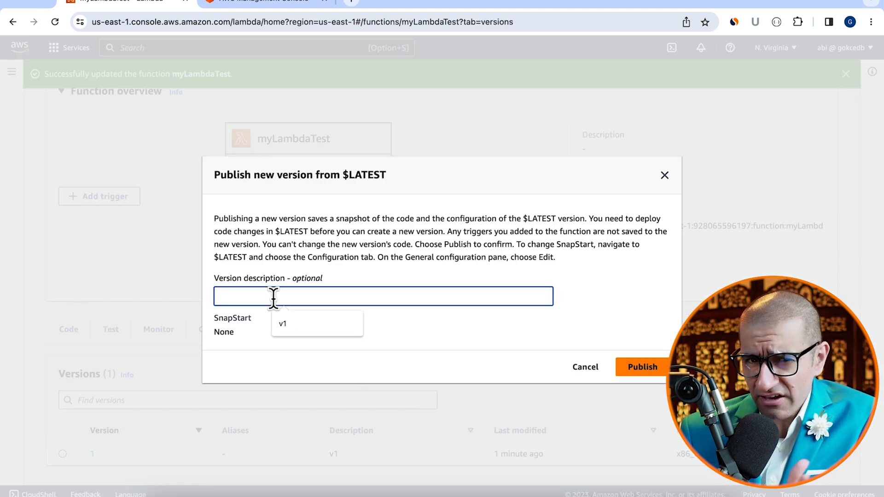
Publish version 2 described as 'v2' and head to the alias creation form.
text(v2)
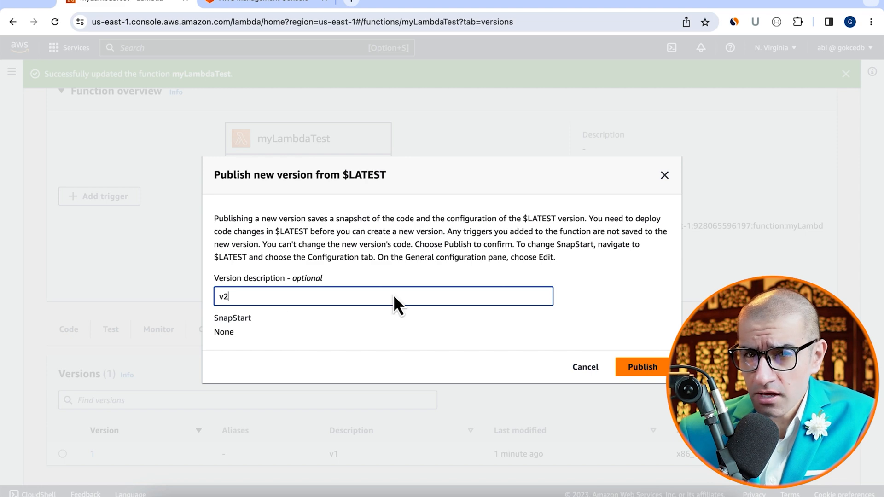
click(642, 367)
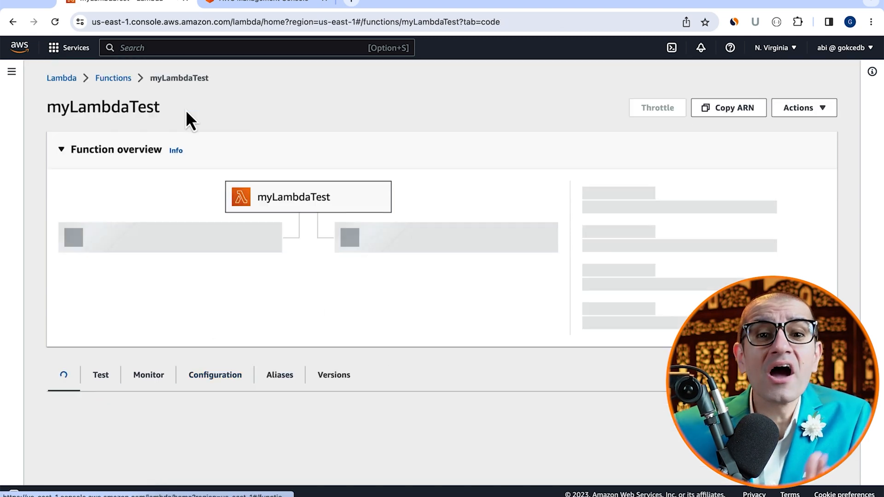
scroll(down, 3)
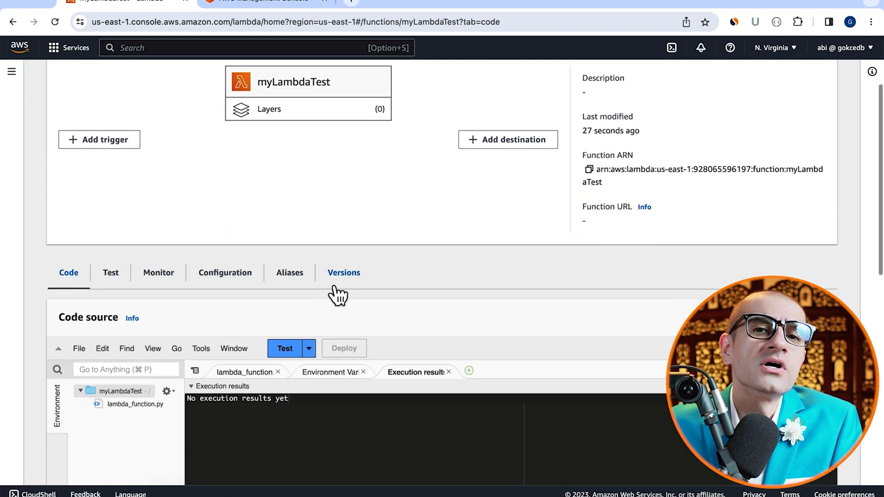
click(344, 272)
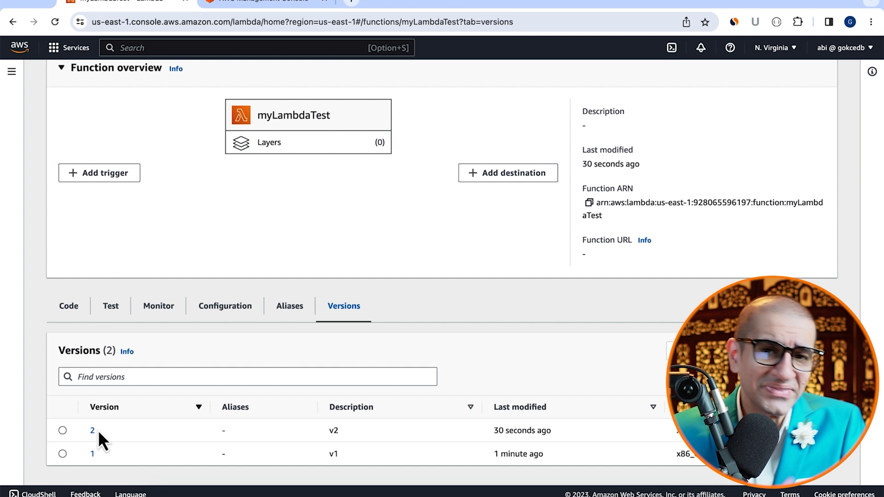
click(289, 305)
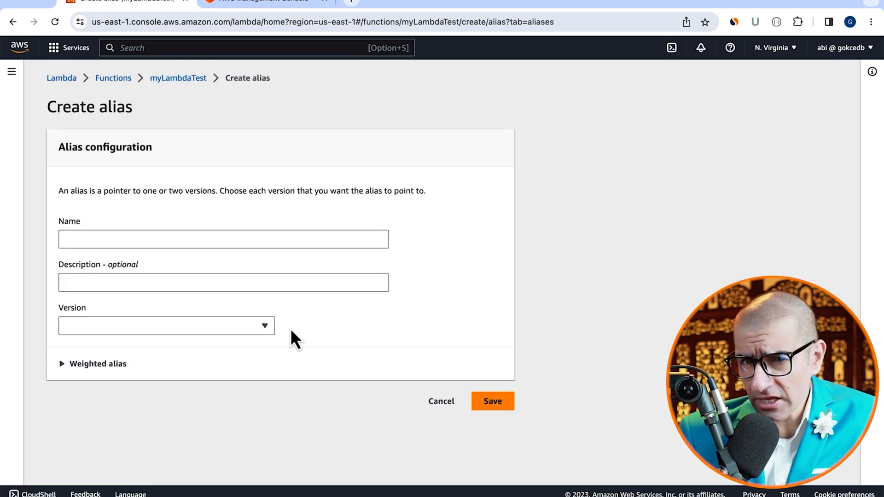
Save alias Beta on version 2, with version 1 weighted at 50.
click(222, 239)
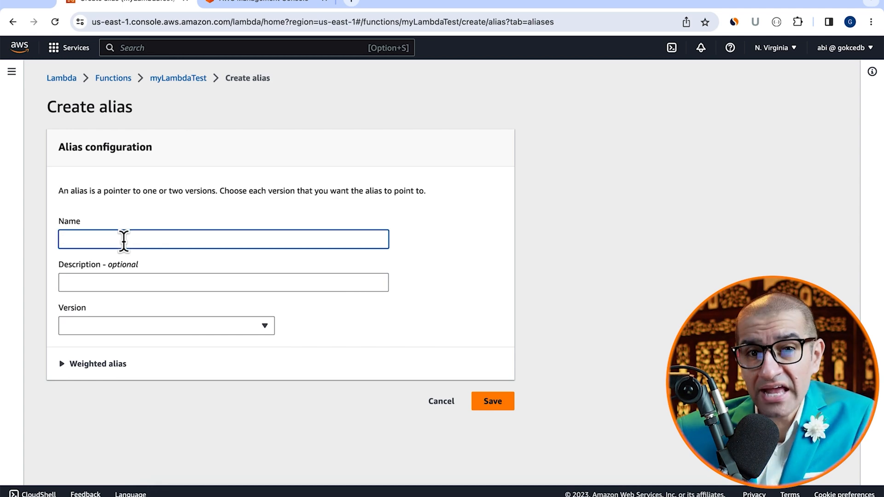
text(Beta)
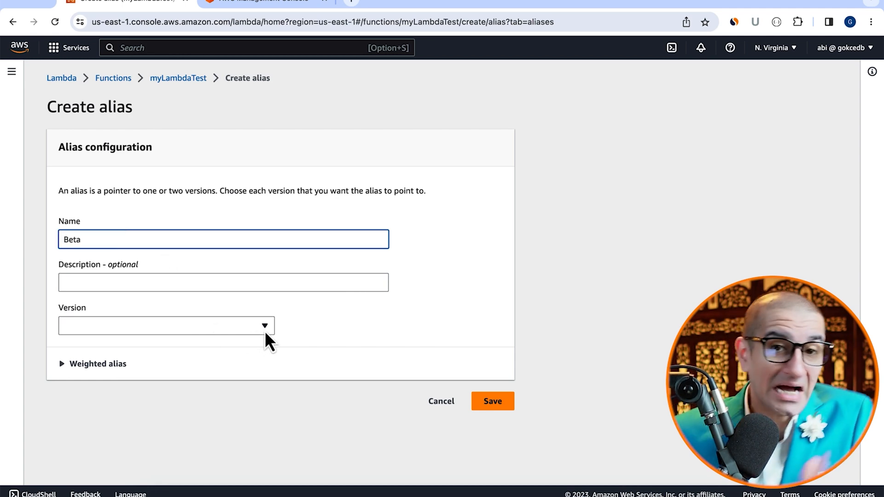
click(166, 325)
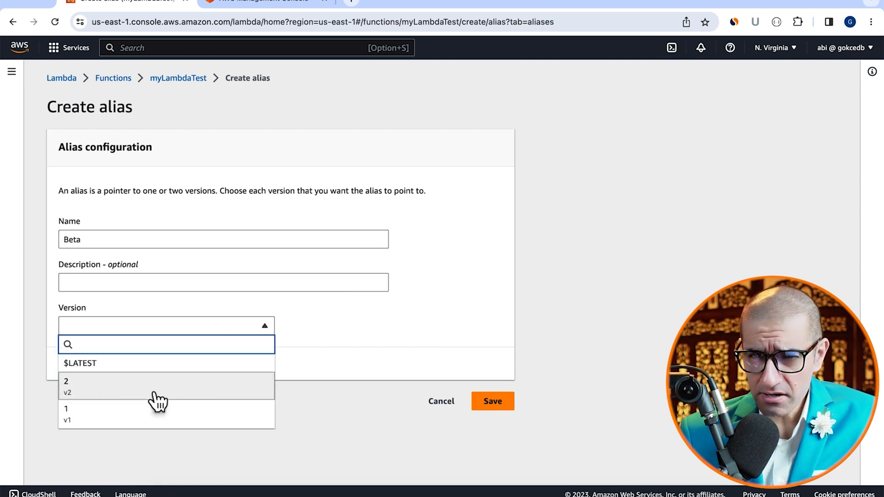
click(66, 387)
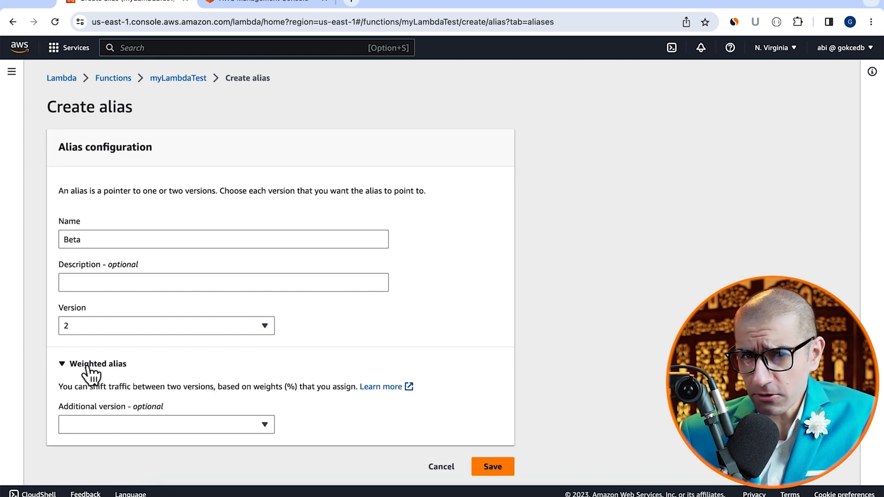
click(166, 424)
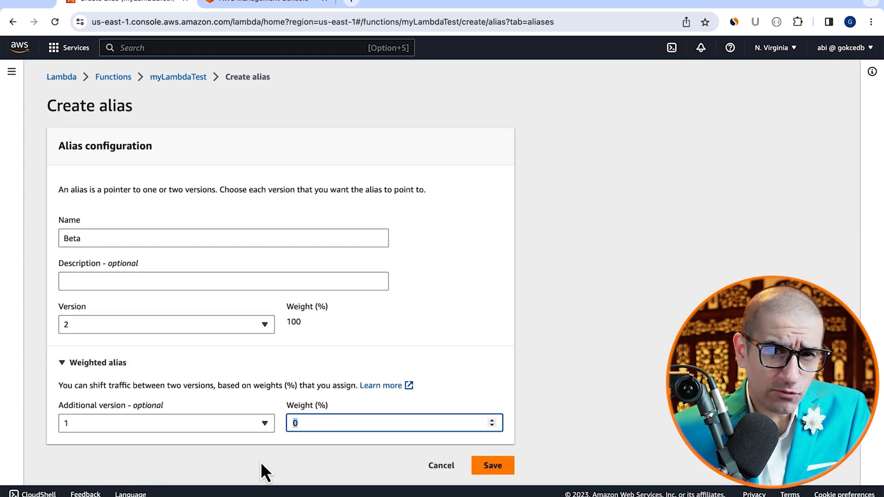
text(50)
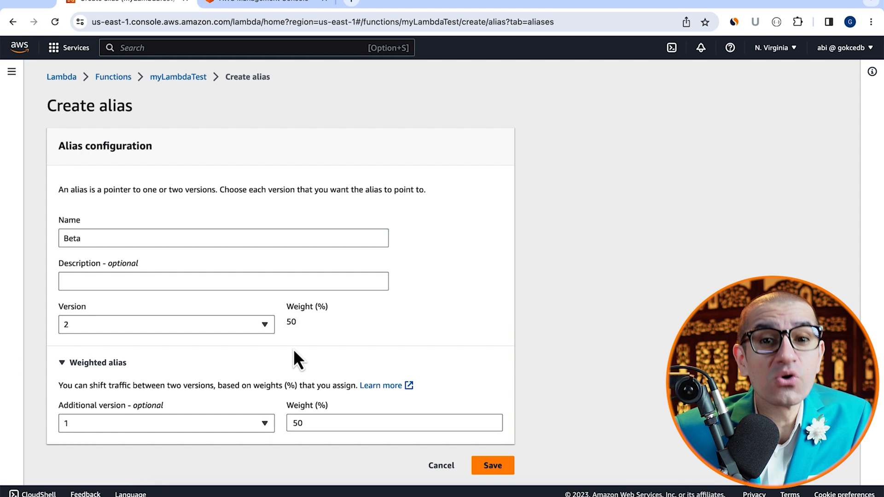
click(491, 465)
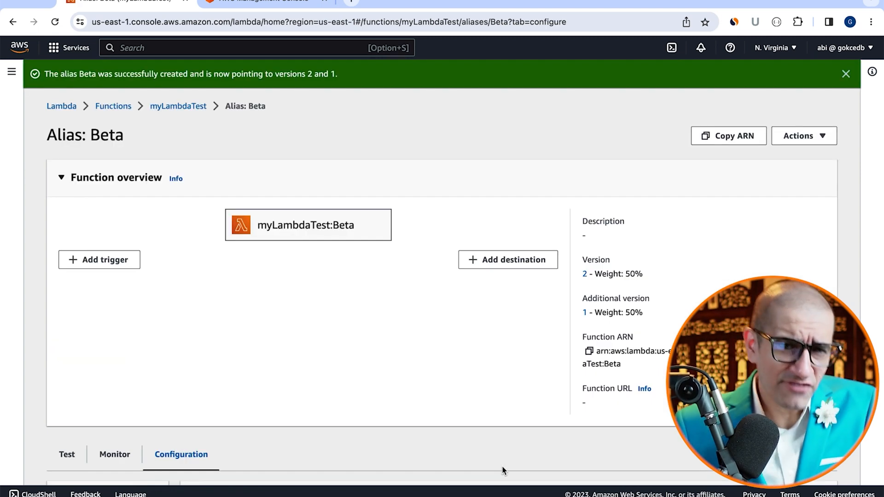
Run test event 'test' against the Beta alias and inspect the response details.
click(66, 454)
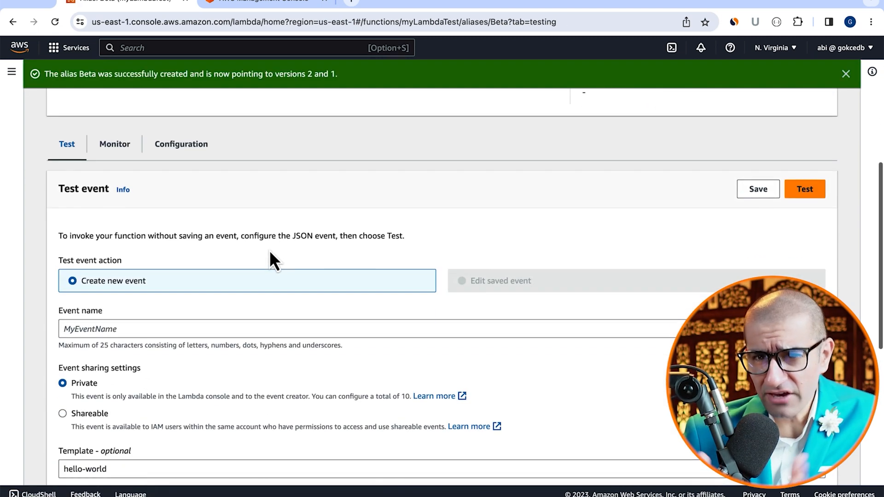
text(test)
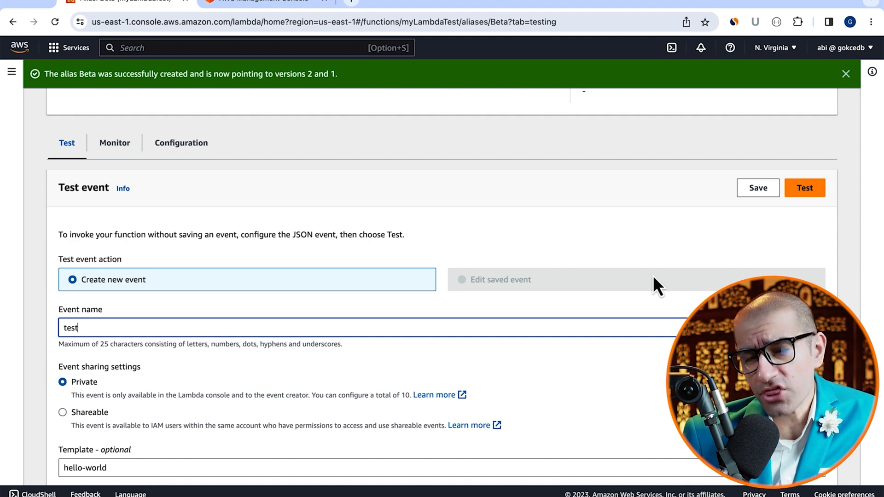
click(804, 188)
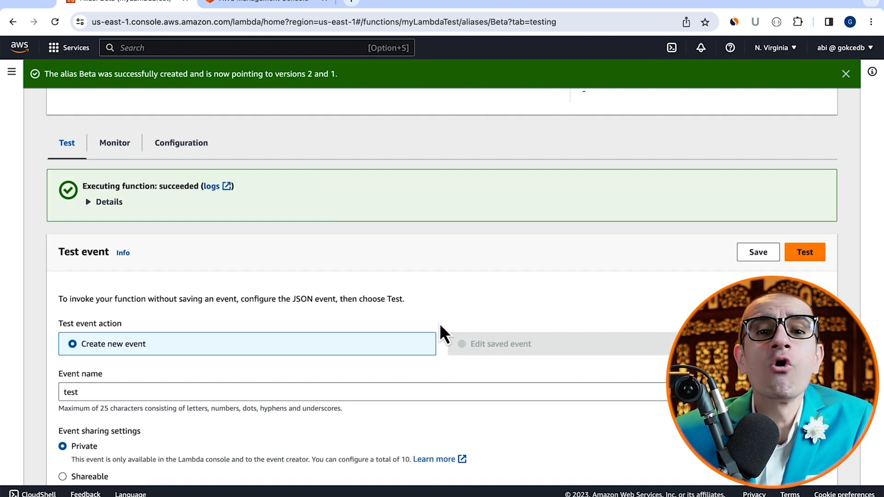
click(104, 201)
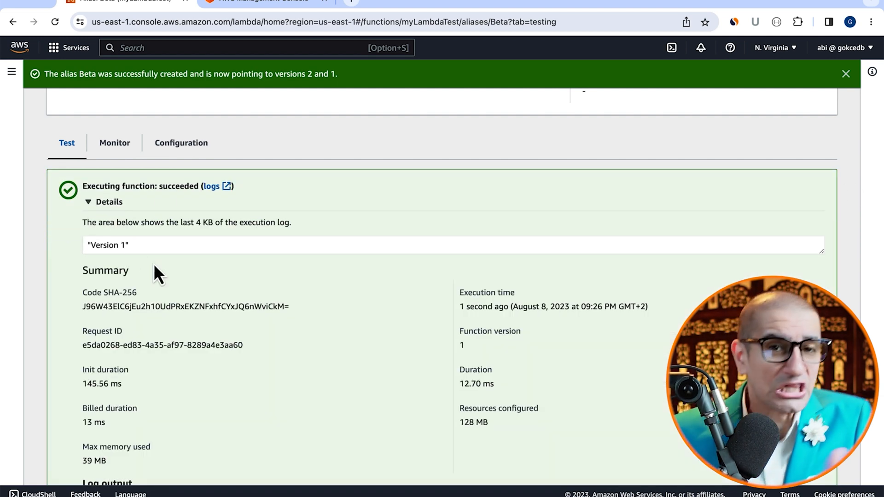
scroll(down, 3)
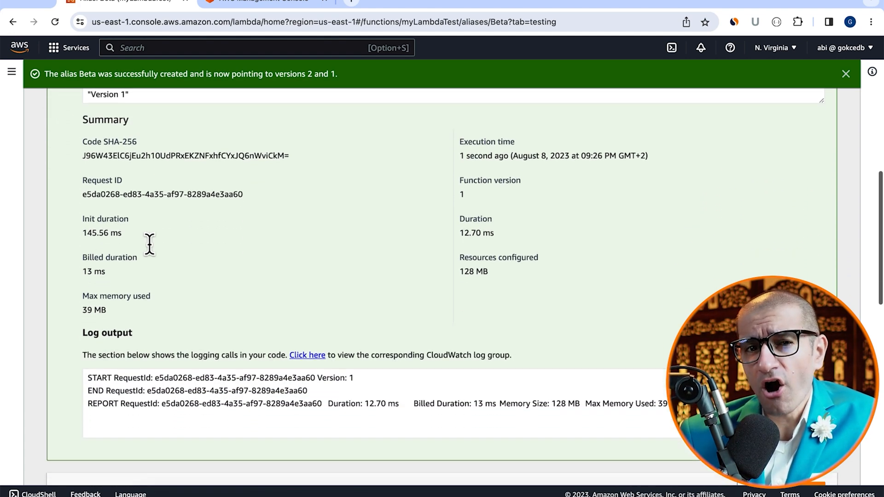
scroll(down, 3)
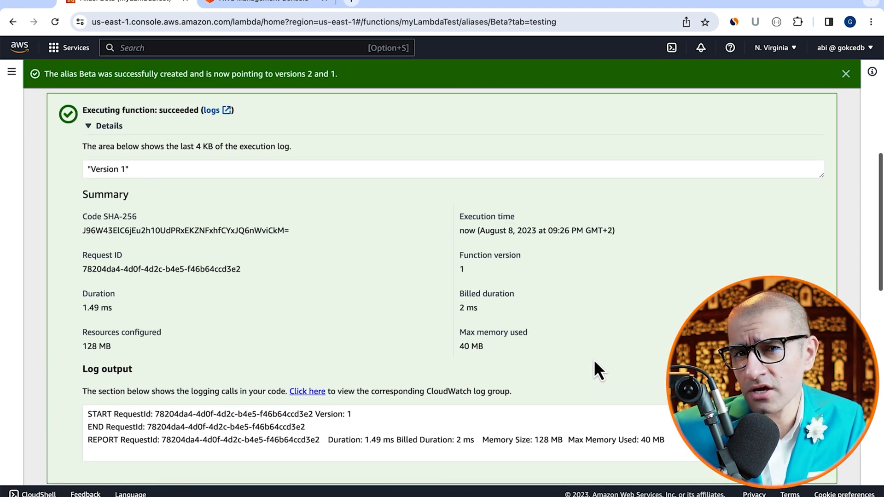
scroll(down, 3)
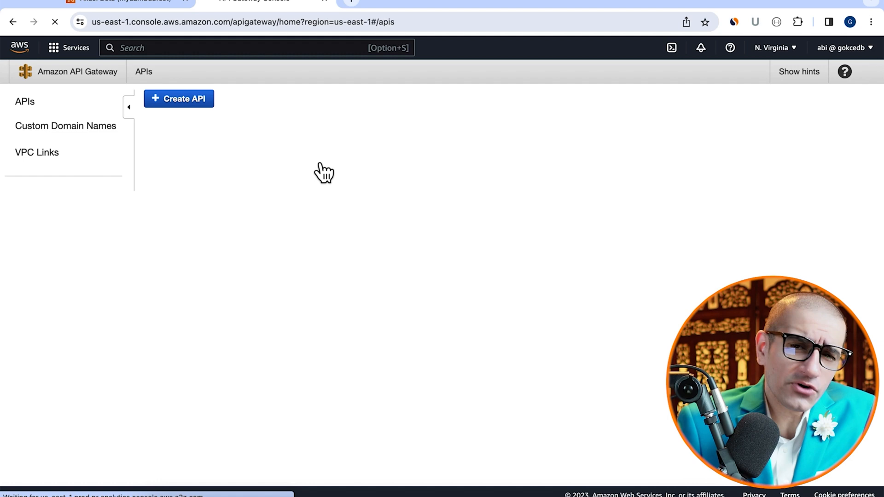
Build a new REST API and name it MyTestApiForLambda.
click(179, 98)
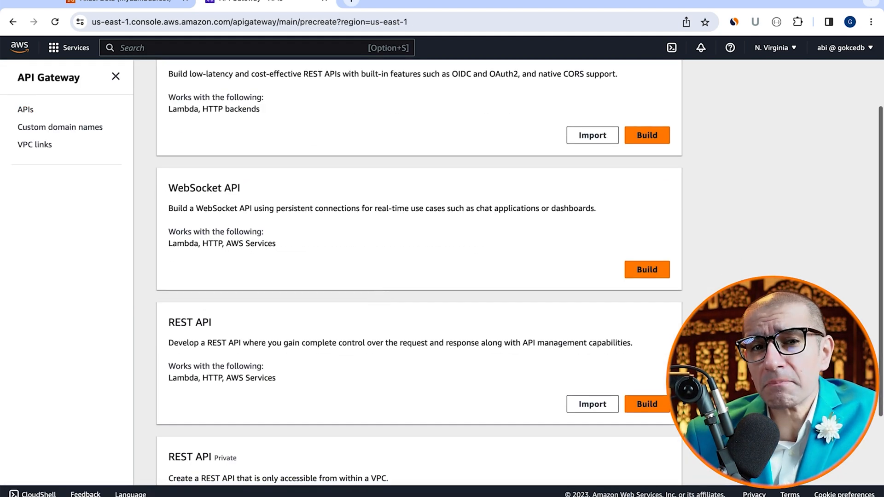
click(646, 403)
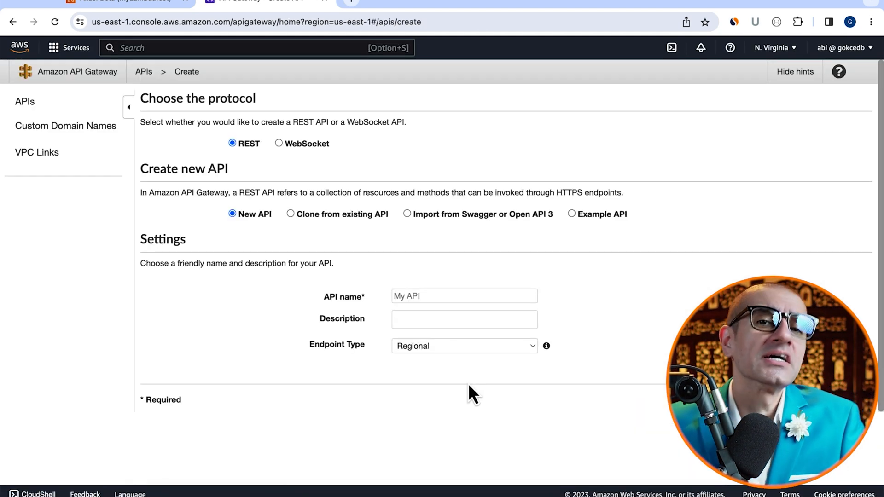
click(463, 296)
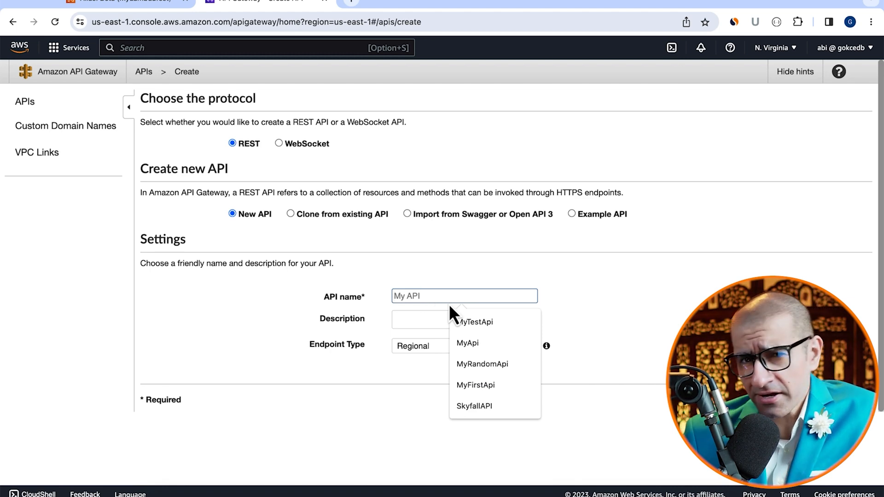
text(MyTestApiForLambda)
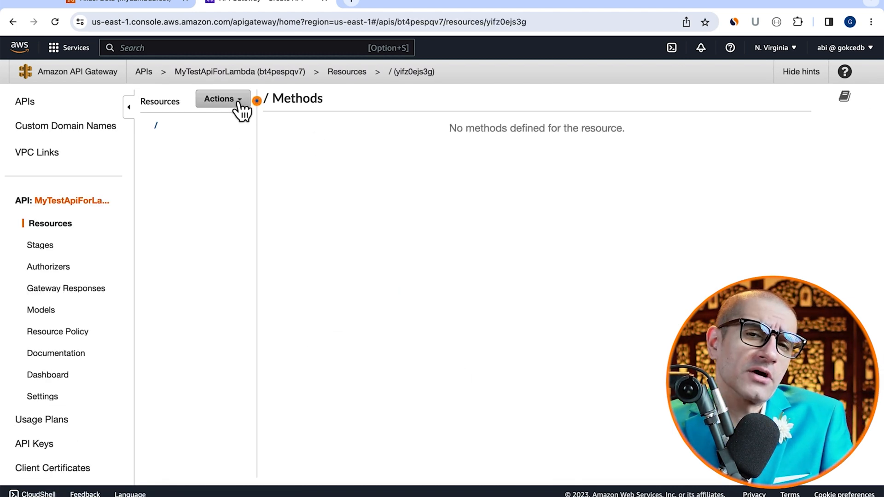
Create a GET method on the root resource of MyTestApiForLambda.
click(219, 100)
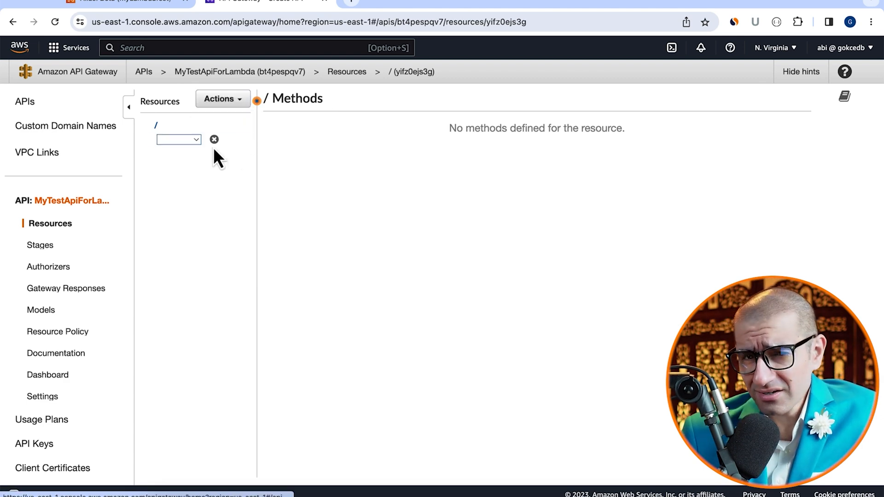
click(177, 139)
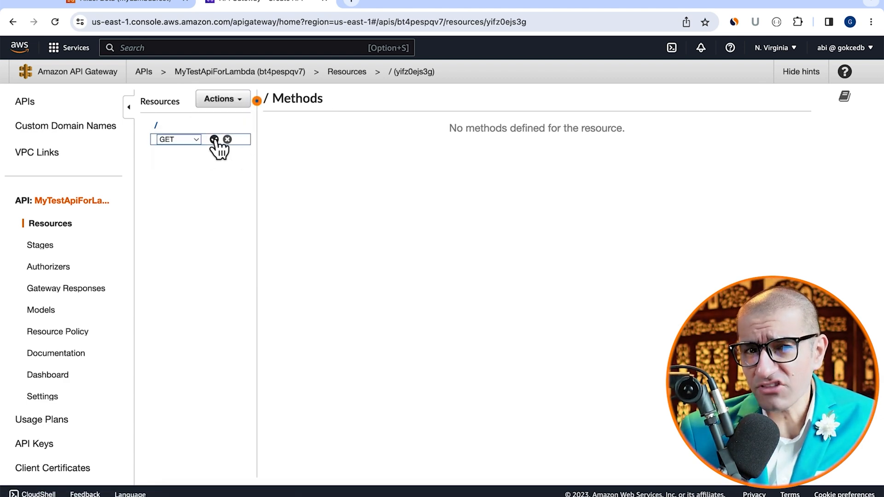
click(213, 139)
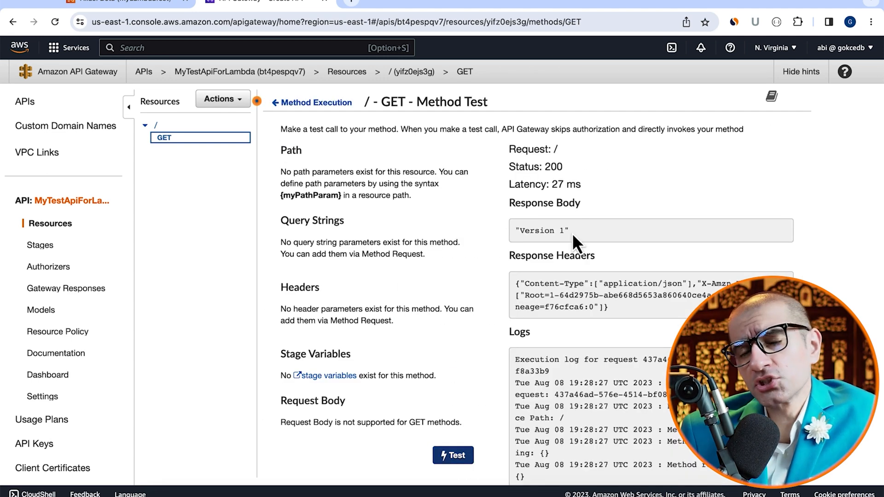
Run the GET method test three times, checking each returns "Version 1".
click(452, 455)
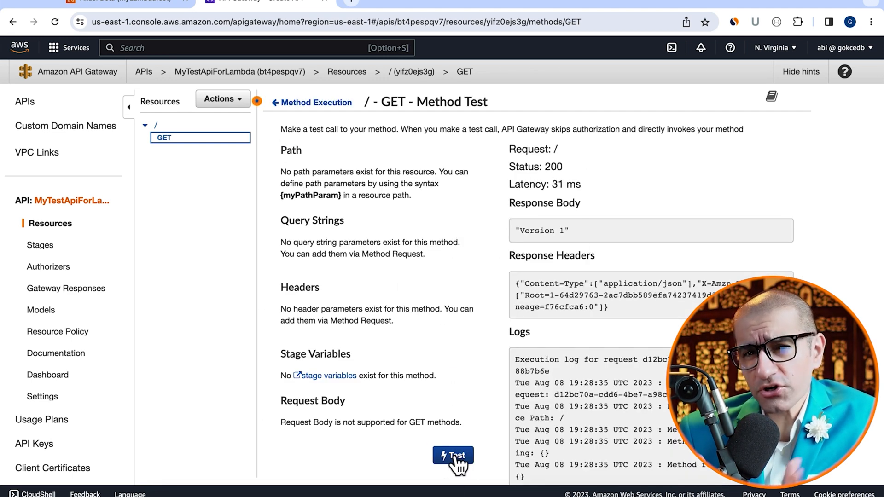
click(452, 455)
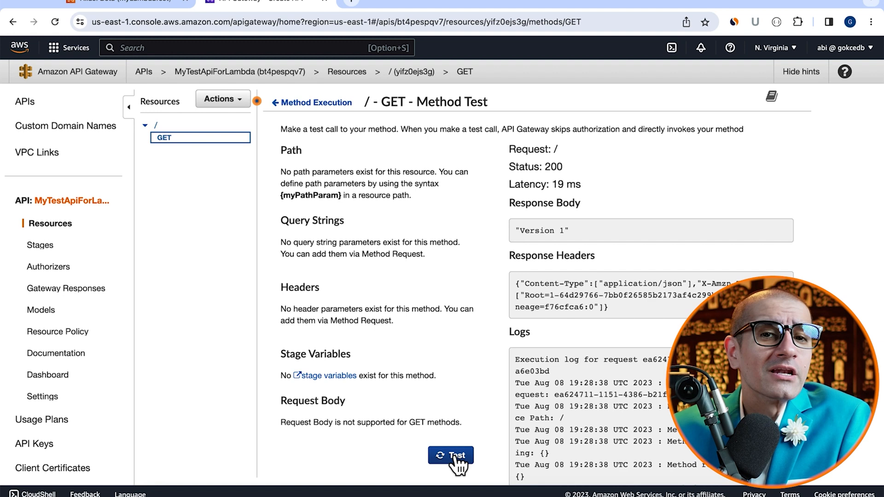
click(450, 455)
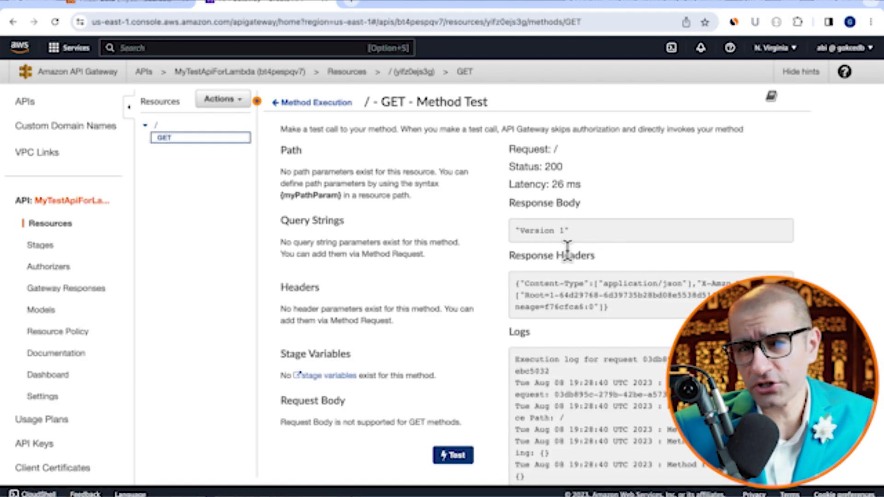